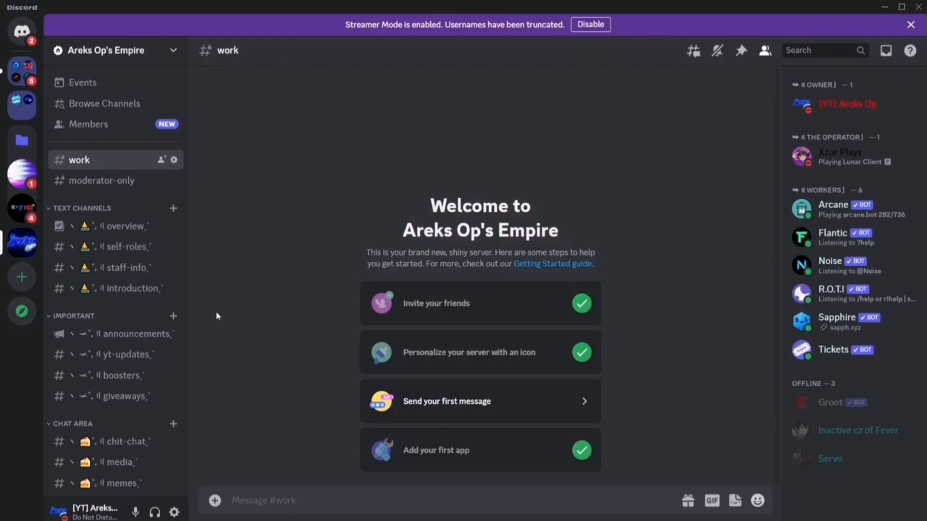
# Launch the Windows Voice Recorder app from the Start menu over the Discord work channel
pyautogui.click(214, 500)
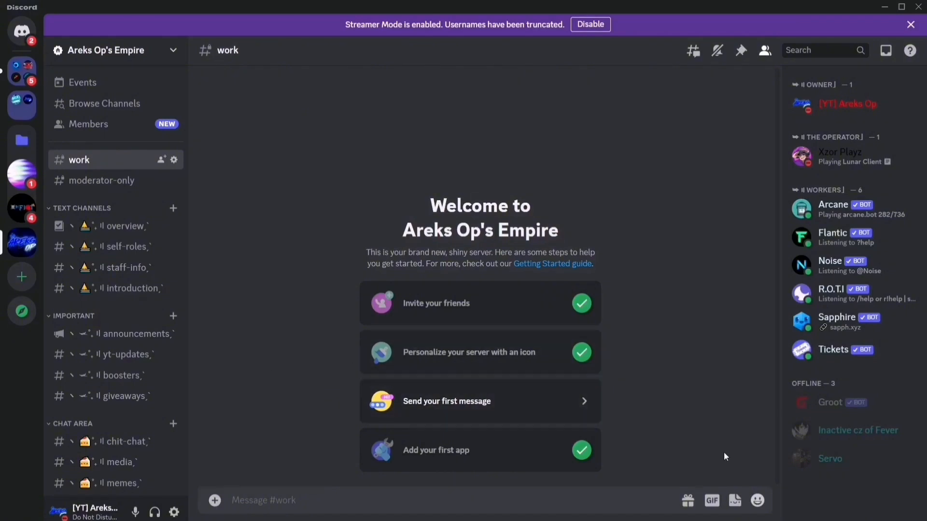
pyautogui.moveTo(410, 320)
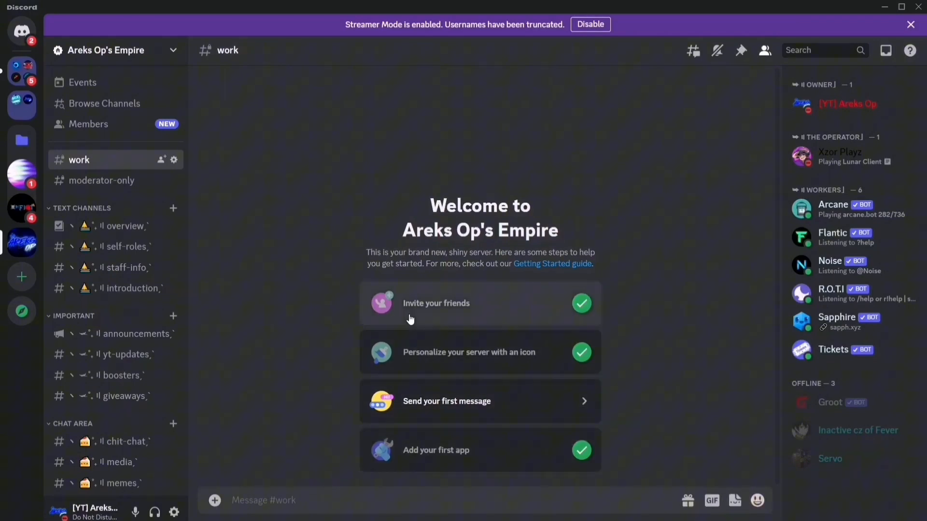
pyautogui.click(25, 511)
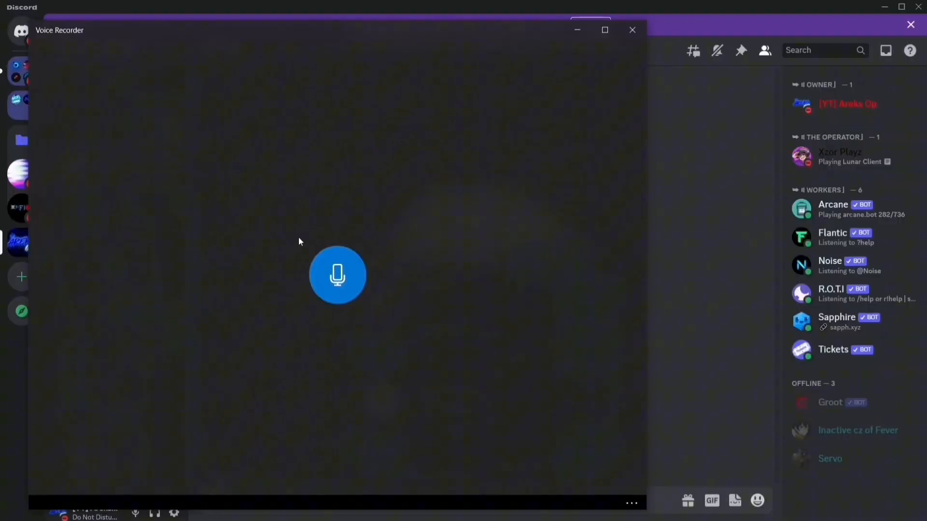
# Start a new microphone recording in Voice Recorder
pyautogui.click(336, 275)
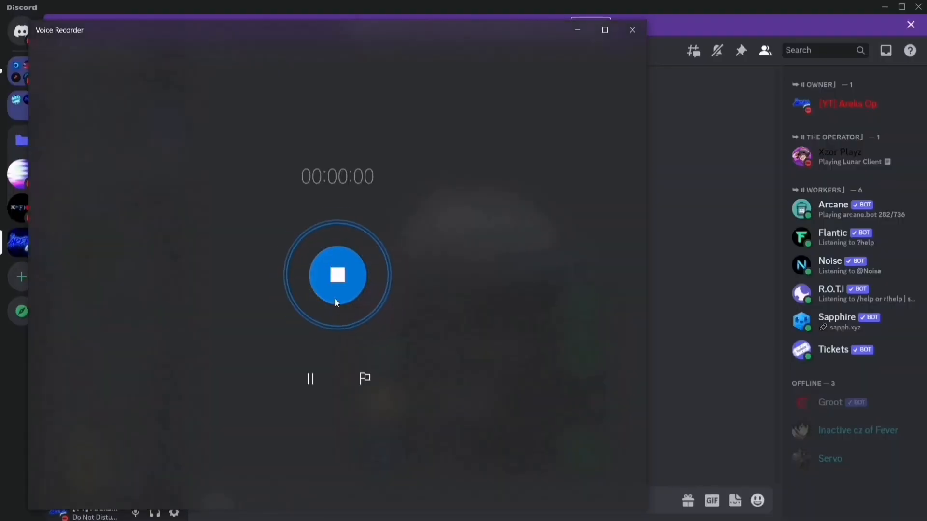
pyautogui.moveTo(249, 407)
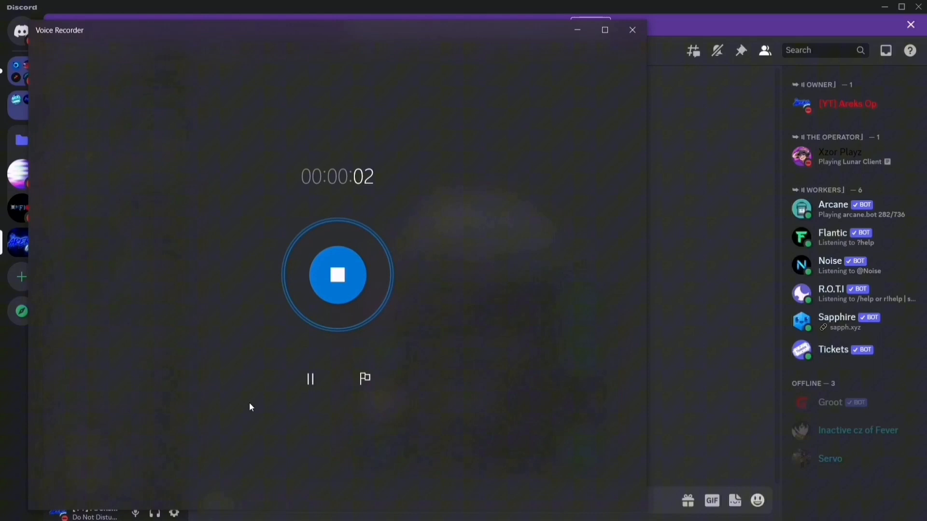
pyautogui.moveTo(337, 288)
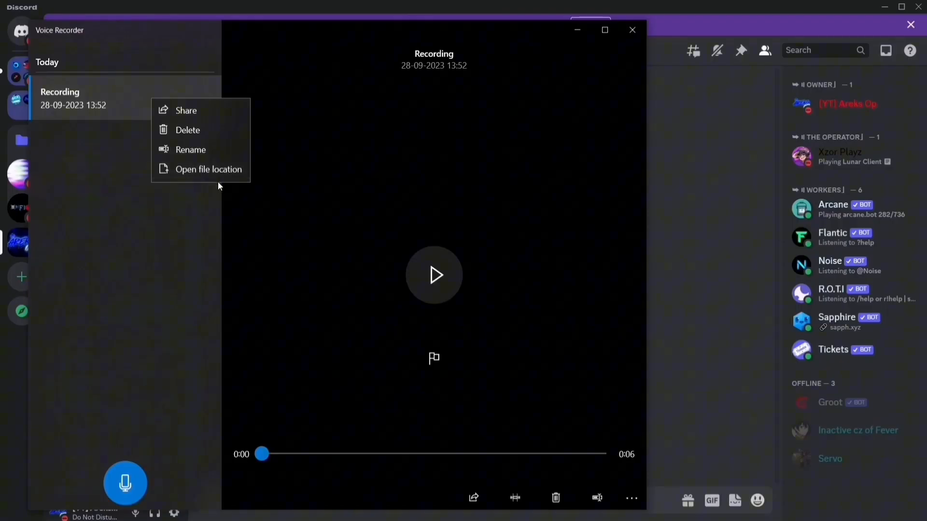
# Reveal the new recording's file in its Sound recordings folder in File Explorer
pyautogui.click(209, 169)
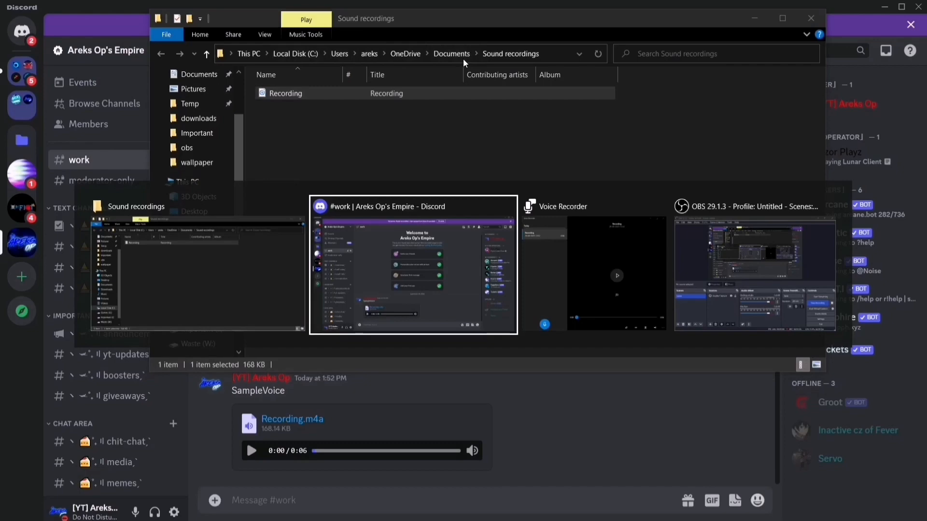
# Switch back to the Discord window showing the work channel
pyautogui.click(412, 264)
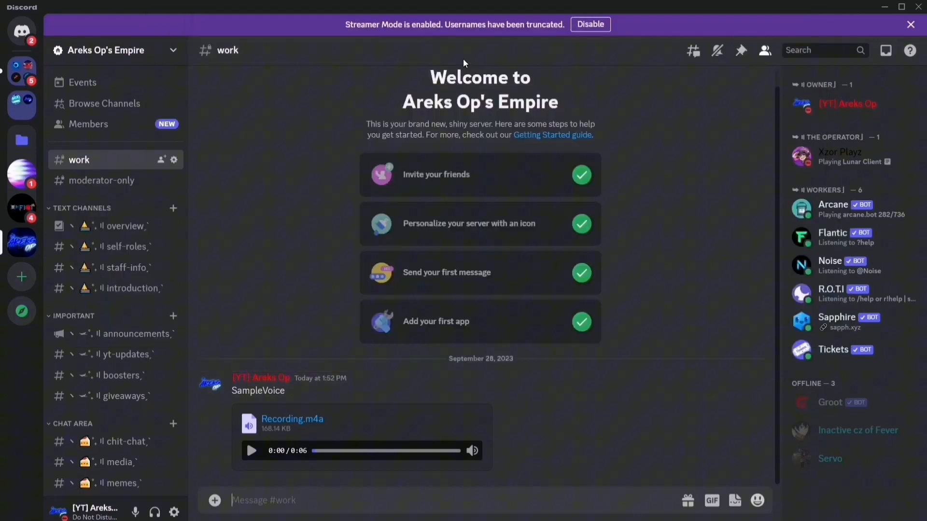
pyautogui.moveTo(407, 290)
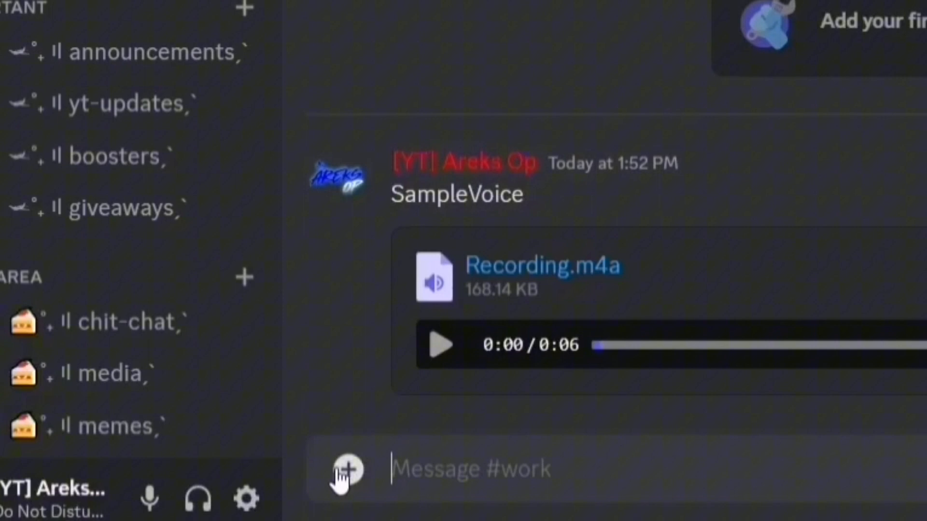
# Start a file upload from the + menu beside the Discord message box
pyautogui.click(346, 470)
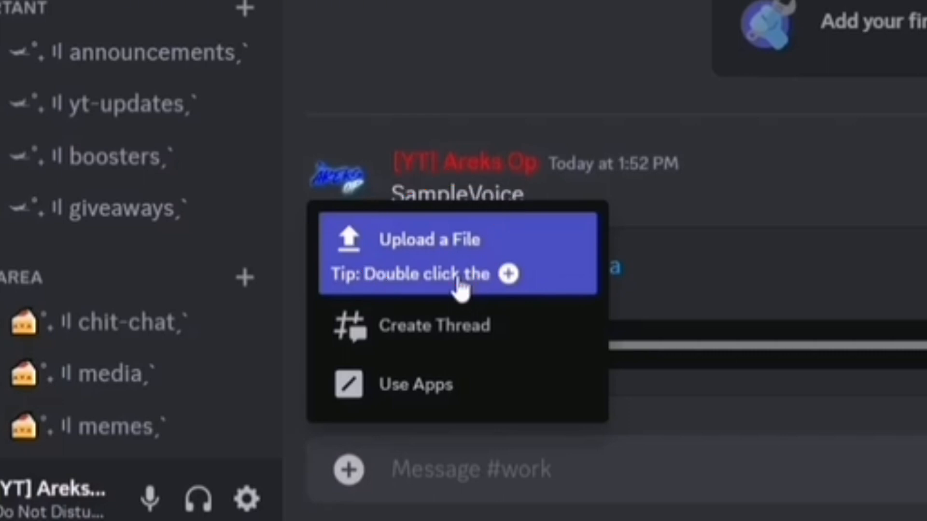
pyautogui.click(430, 240)
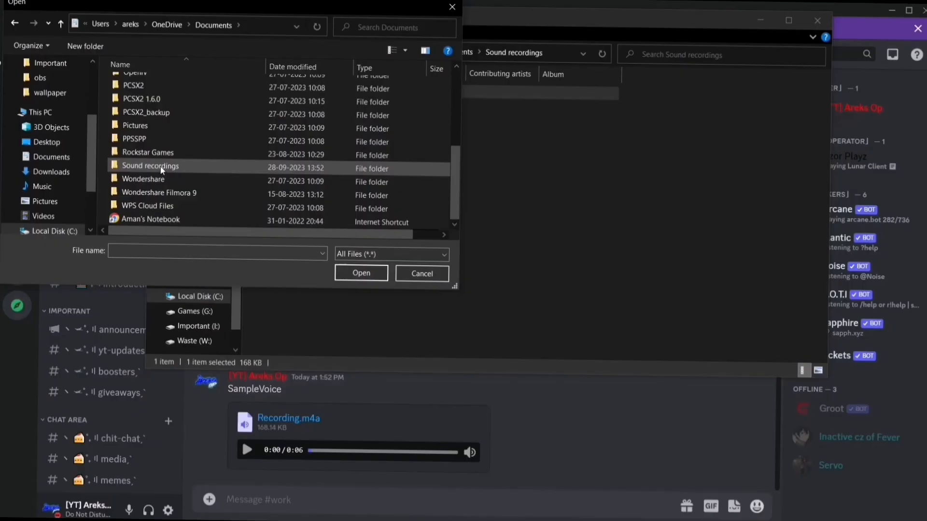
# Attach Recording.m4a from the Sound recordings folder to the unsent message
pyautogui.doubleClick(148, 165)
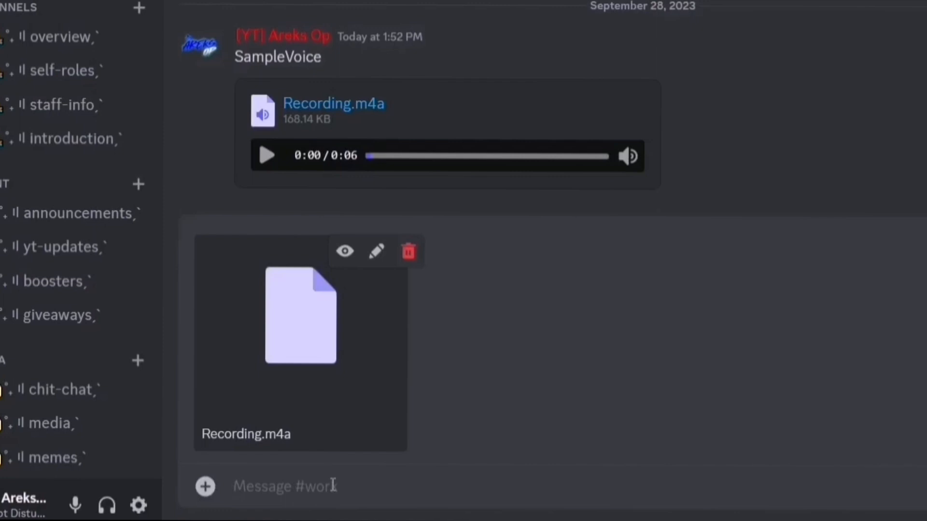
# Write the message text 'Sample Voice 2' to send with the attached recording
pyautogui.write('Sa')
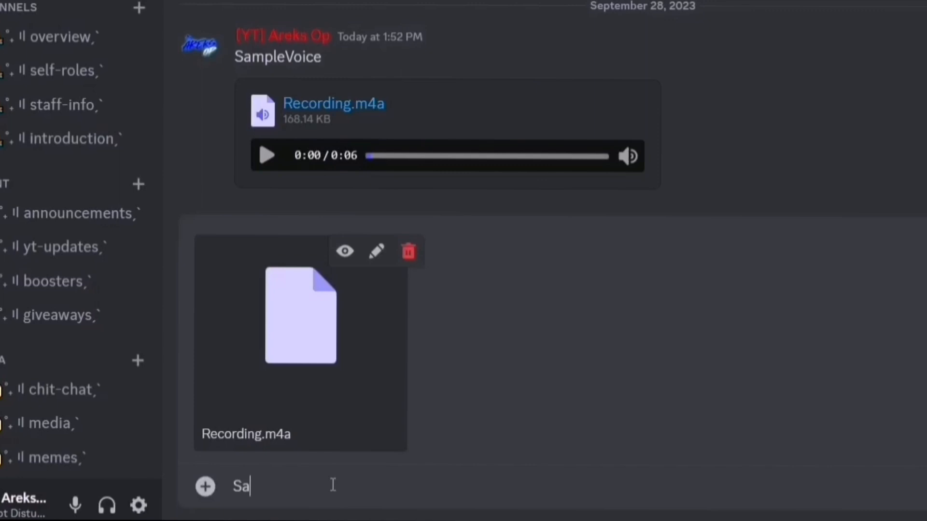
pyautogui.write('mpl')
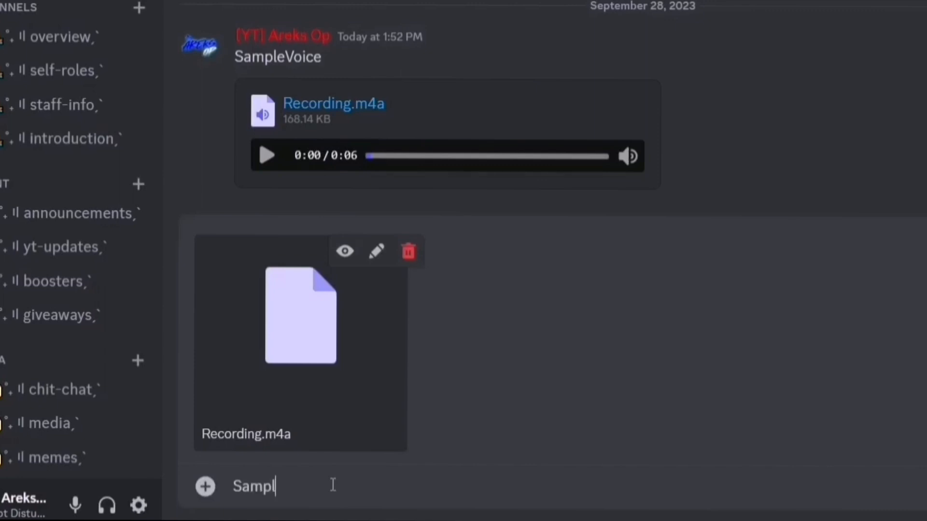
pyautogui.write('e')
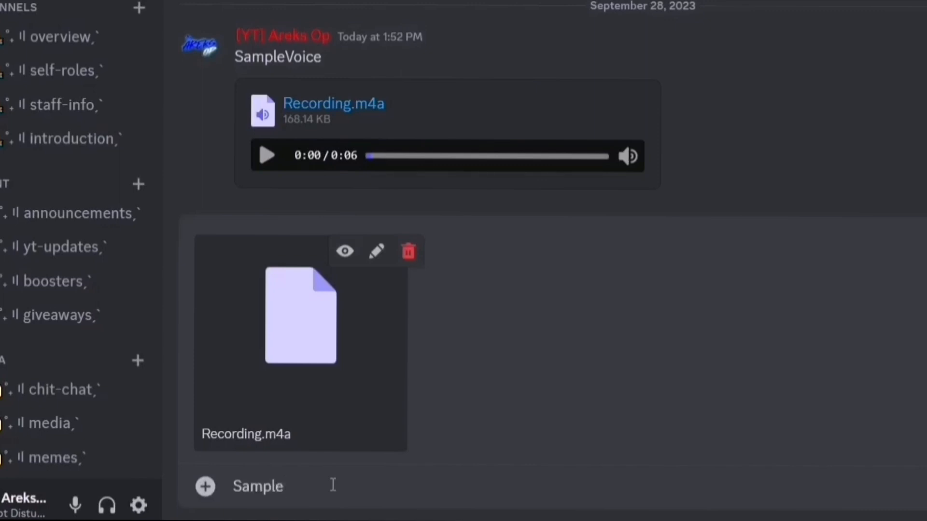
pyautogui.write('Voic')
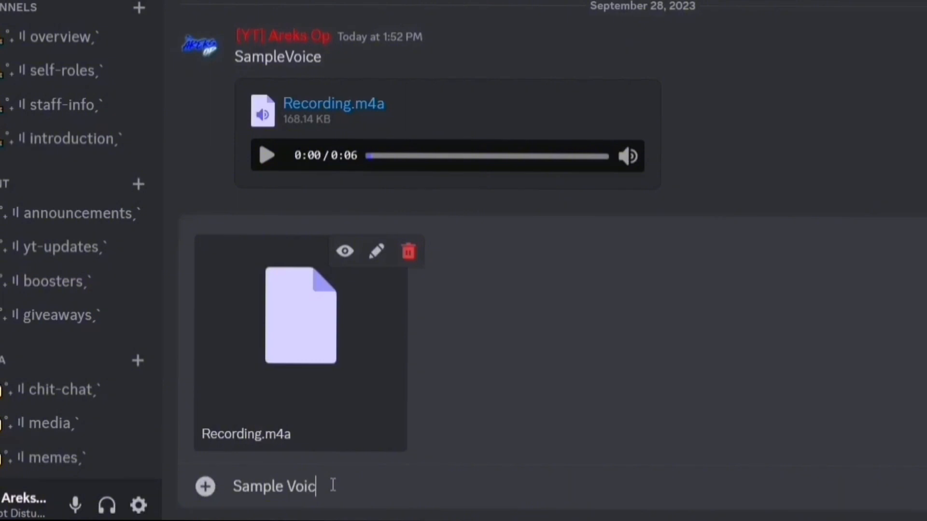
pyautogui.write('e')
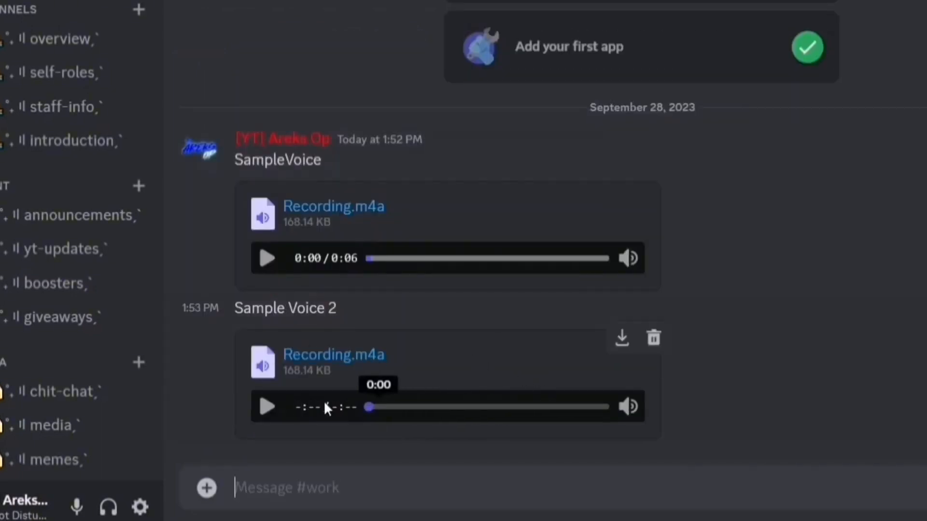
# Play the Recording.m4a attached to the 'Sample Voice 2' message
pyautogui.click(266, 407)
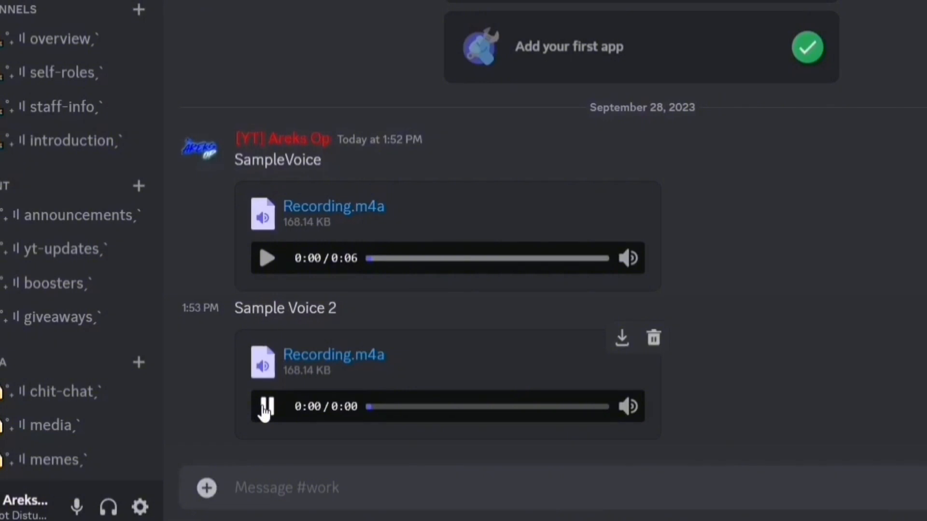
pyautogui.click(267, 407)
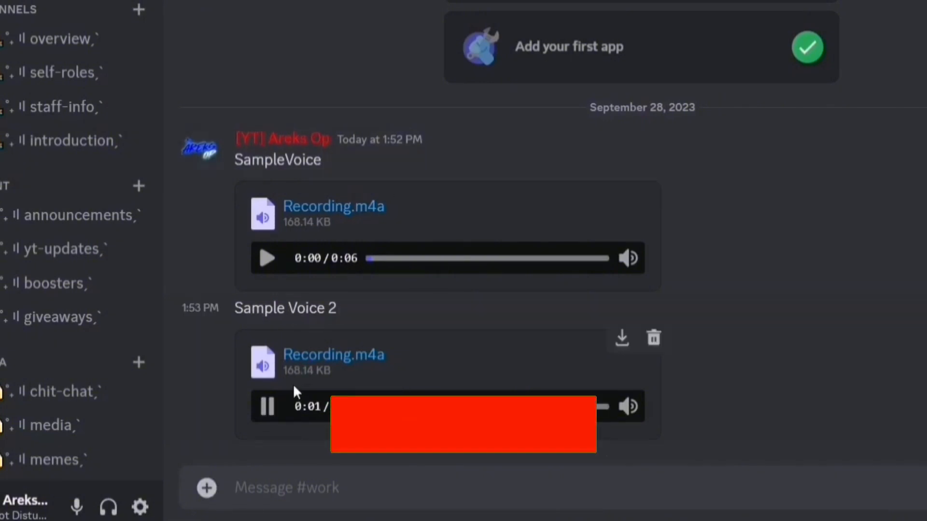